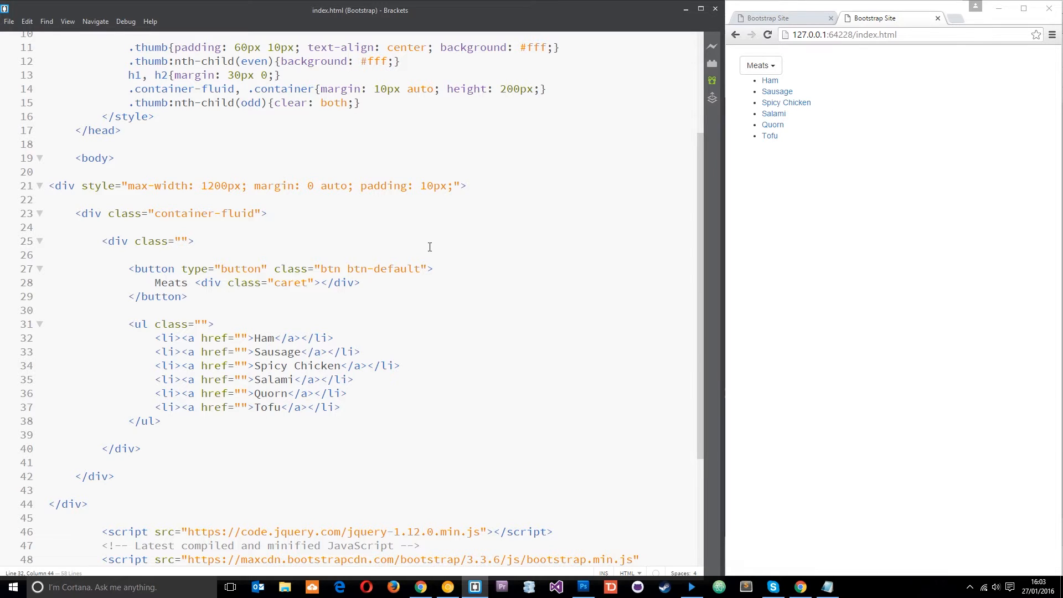
mouse_move(184, 303)
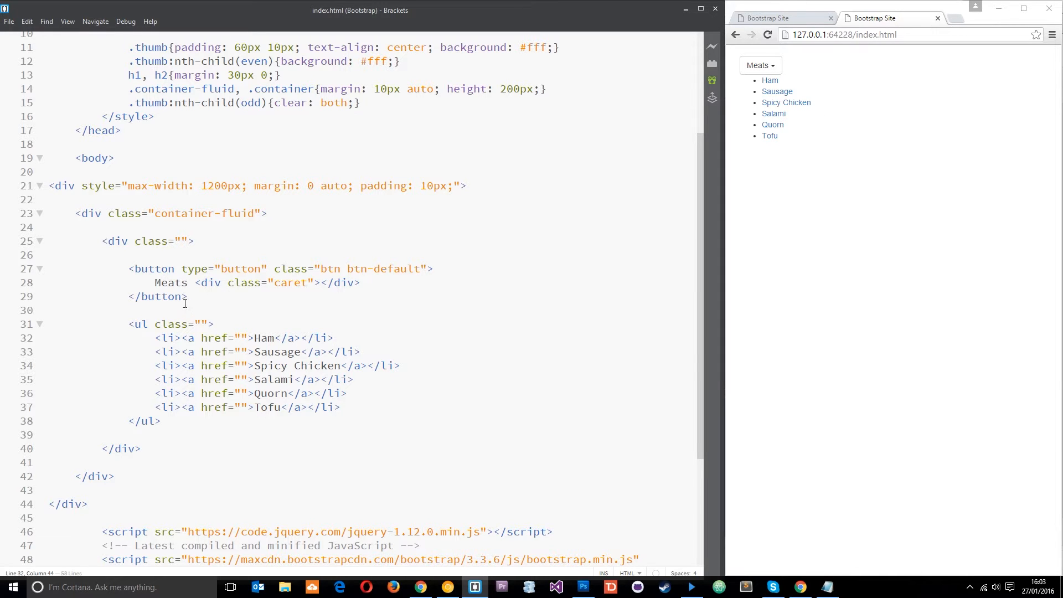
Review the wrapper div, the button's btn class and the caret span markup
left_click(114, 241)
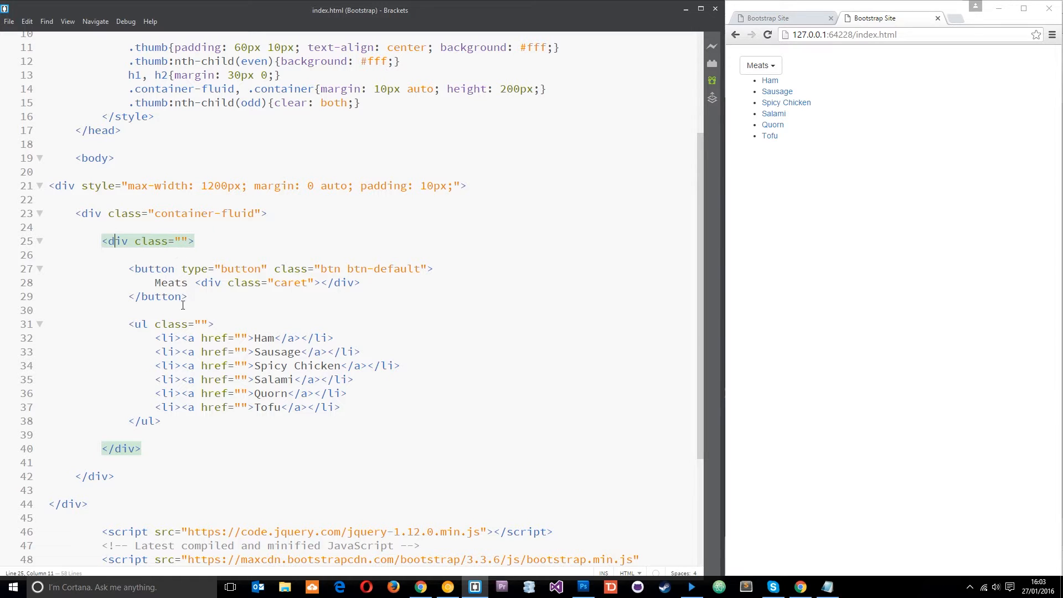
left_click_drag(133, 268, 188, 296)
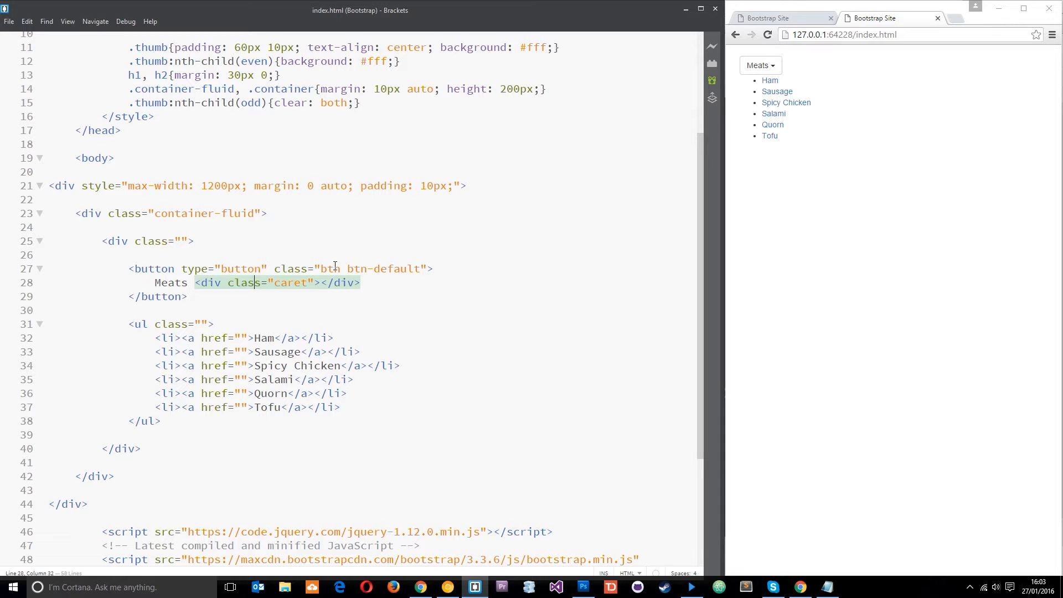
double_click(332, 269)
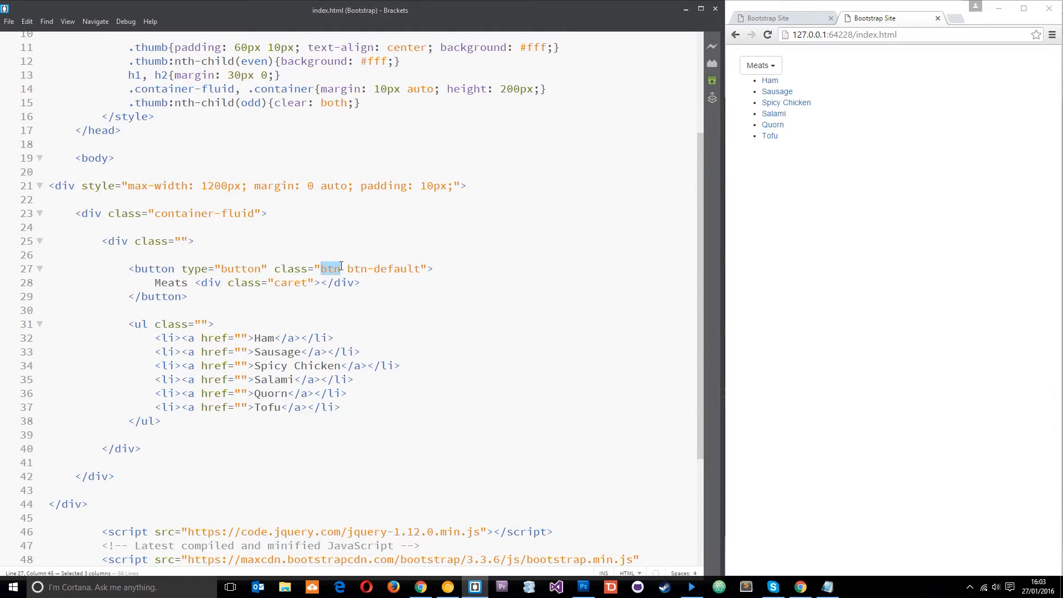
mouse_move(345, 269)
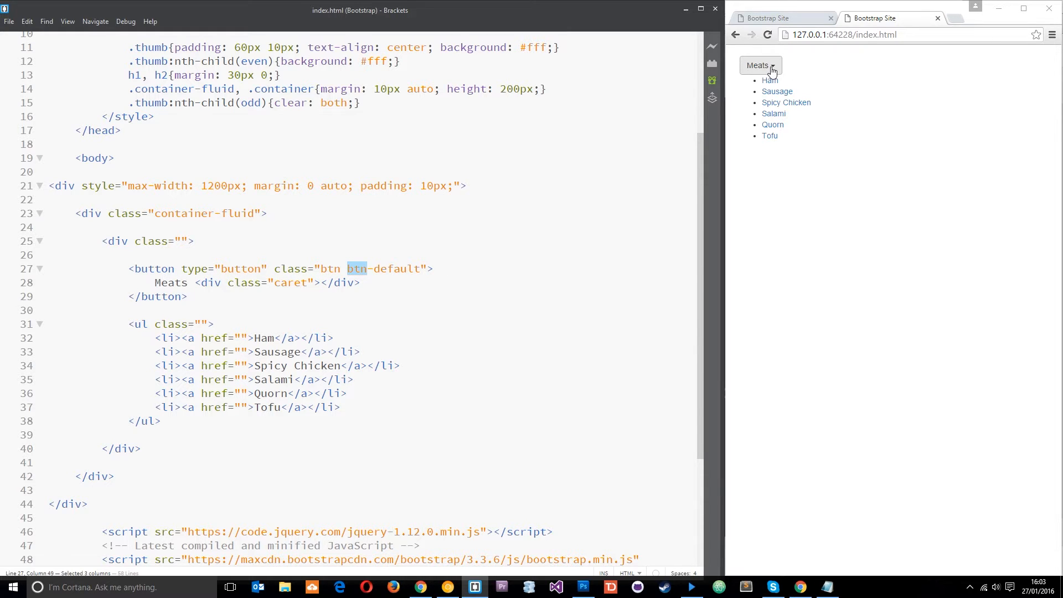
mouse_move(574, 252)
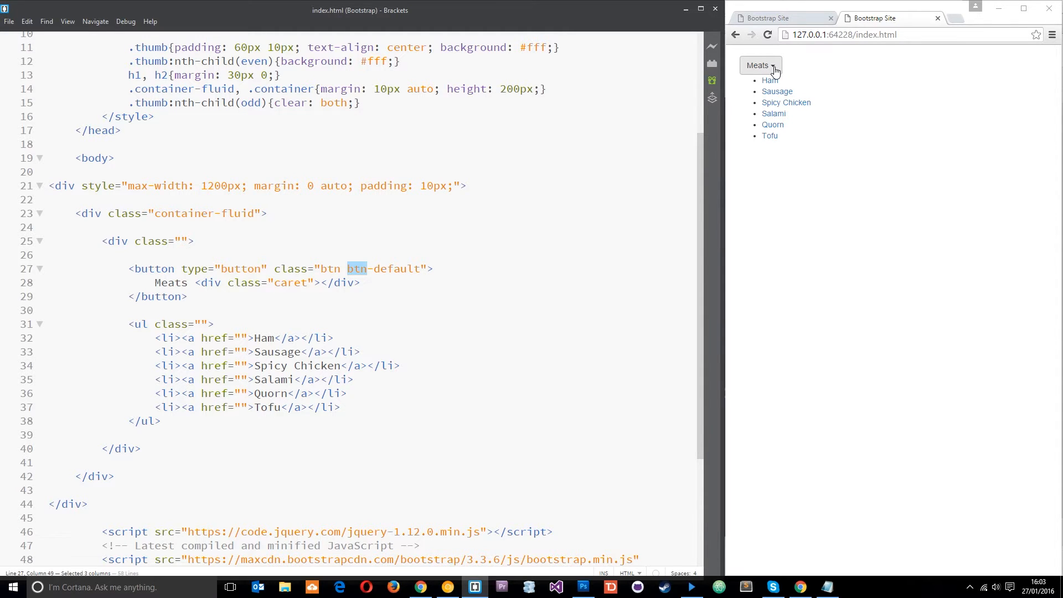
mouse_move(742, 70)
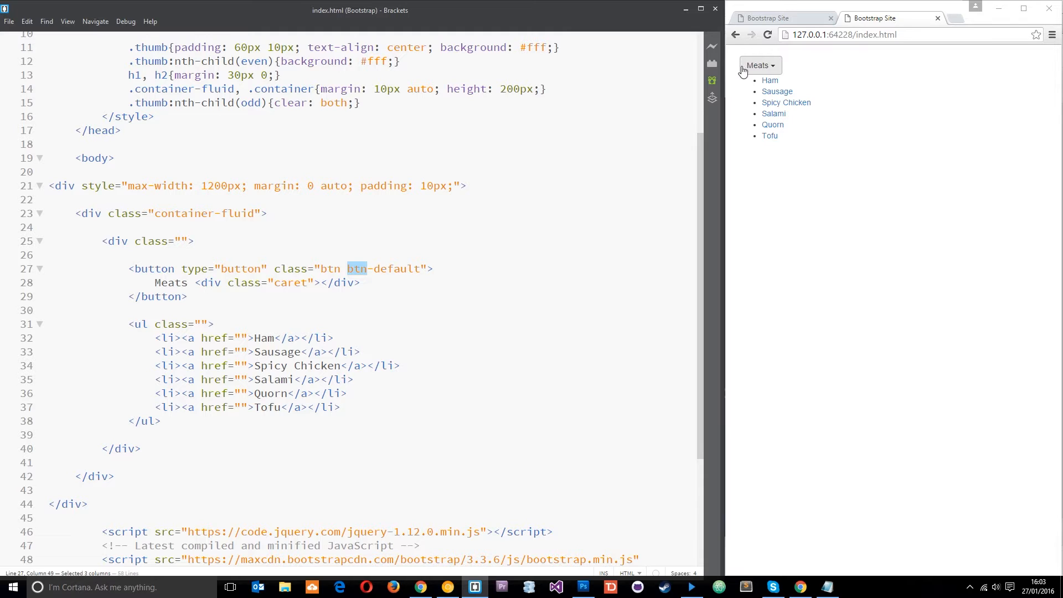
mouse_move(778, 73)
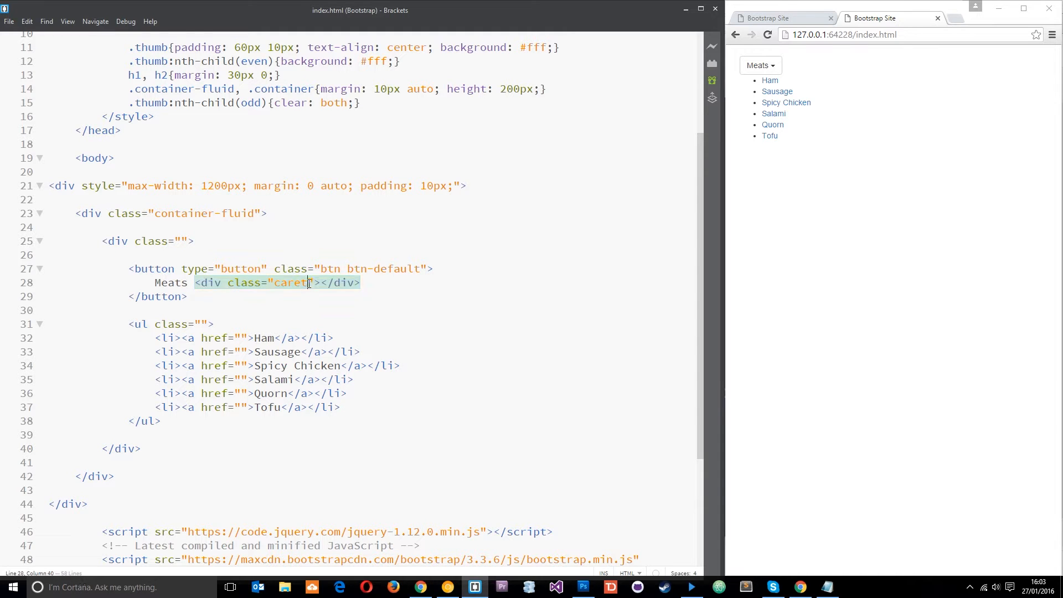
double_click(289, 283)
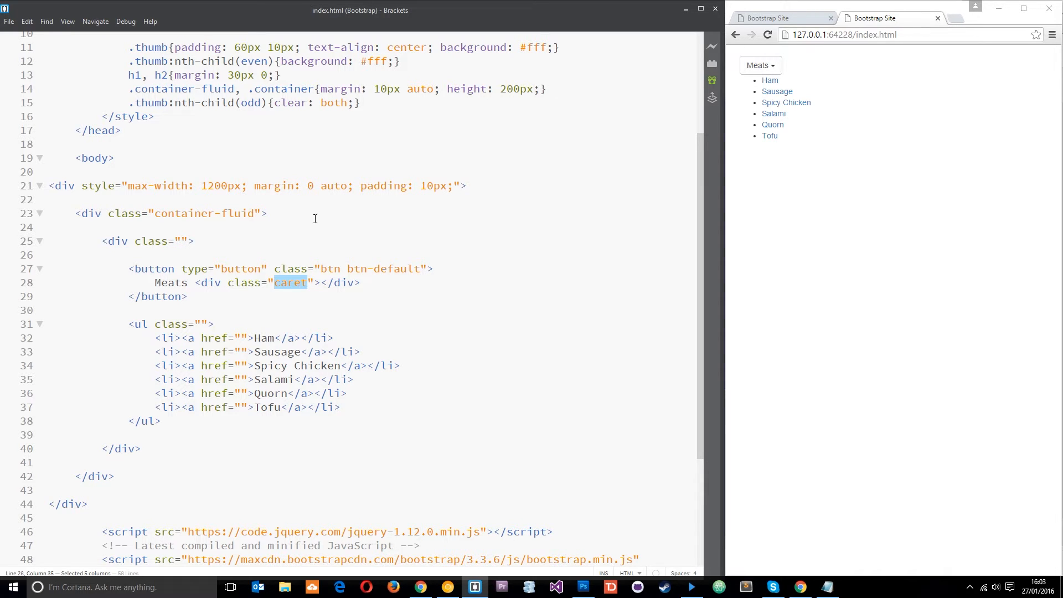
mouse_move(199, 246)
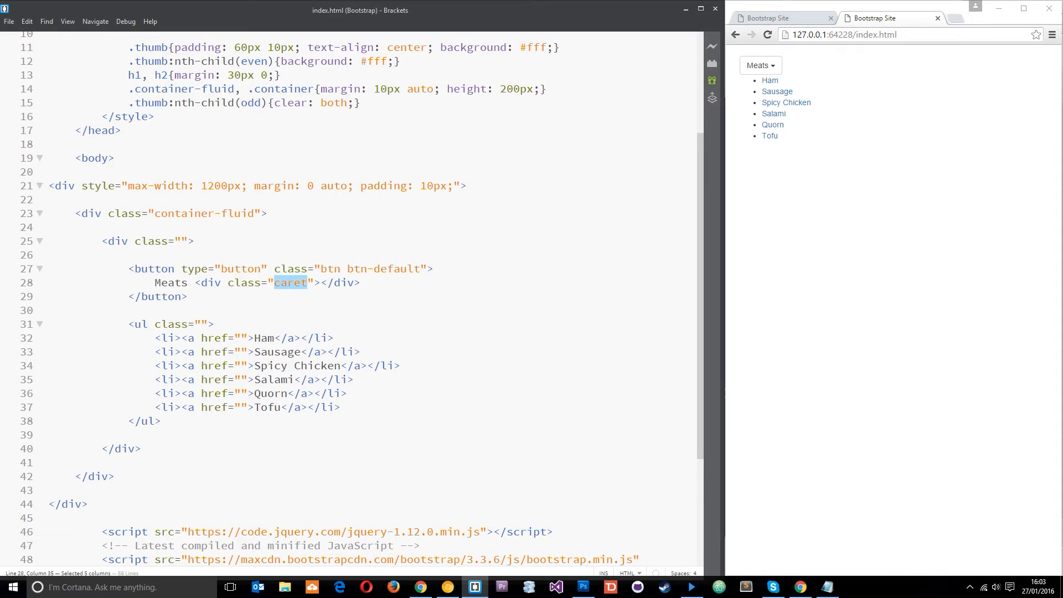
Class the wrapper div dropdown, the button dropdown-toggle, and the list dropdown-menu
left_click(124, 241)
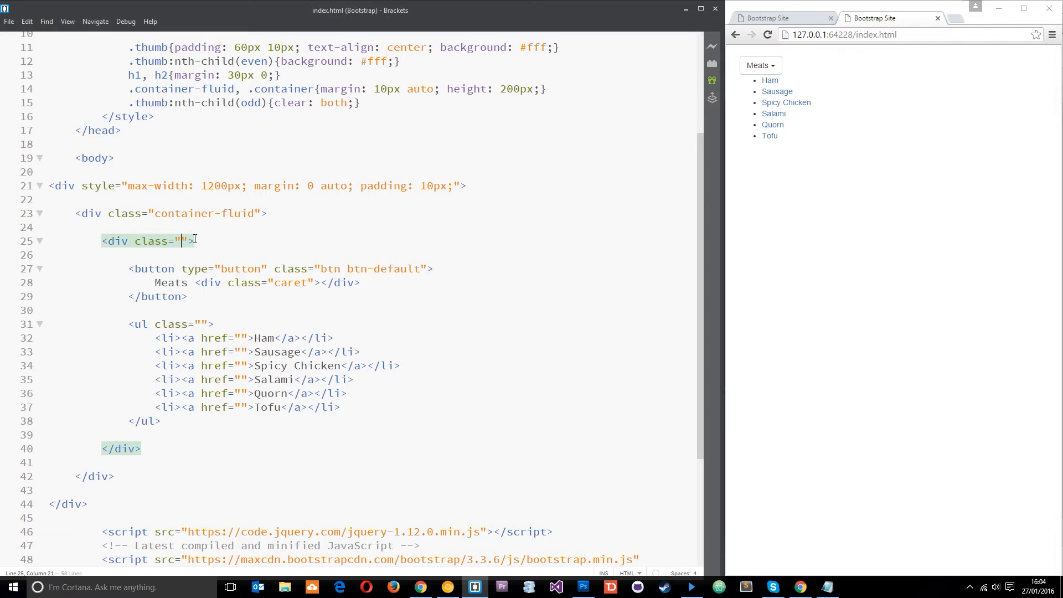
type("dropdown")
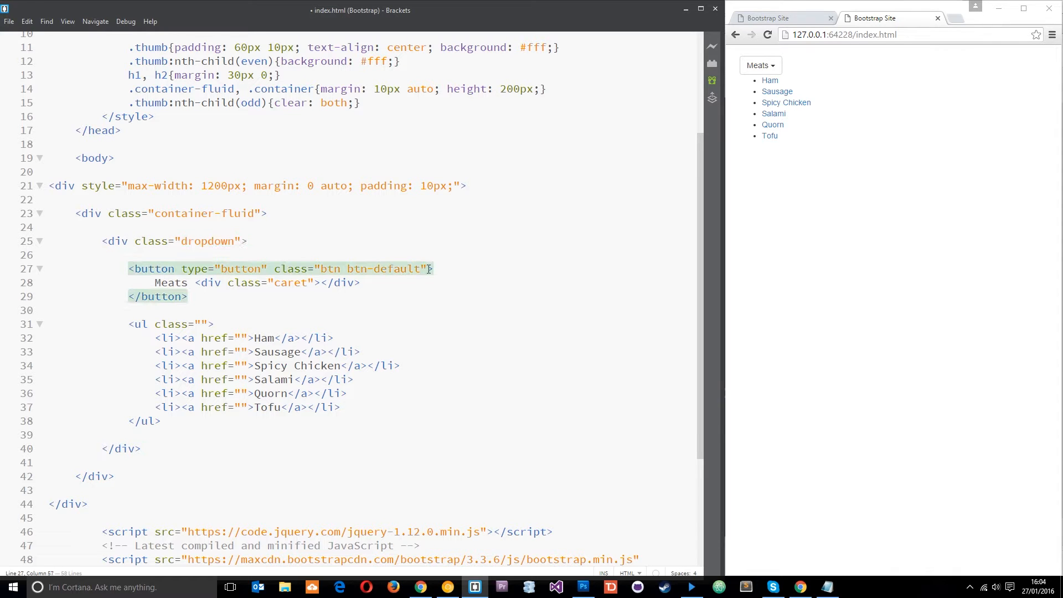
type("dropdown-t")
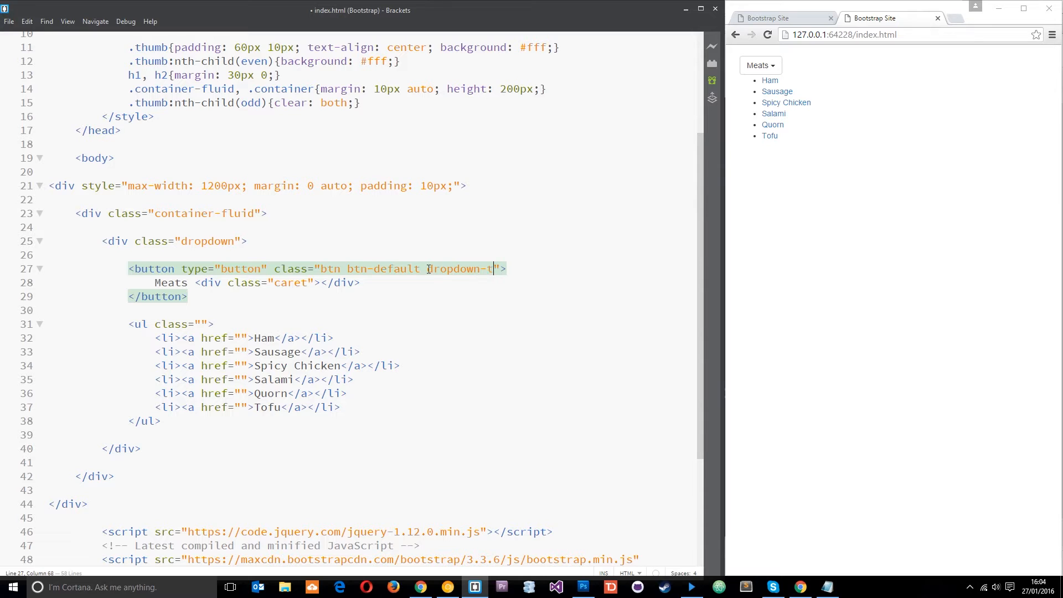
type("oggle")
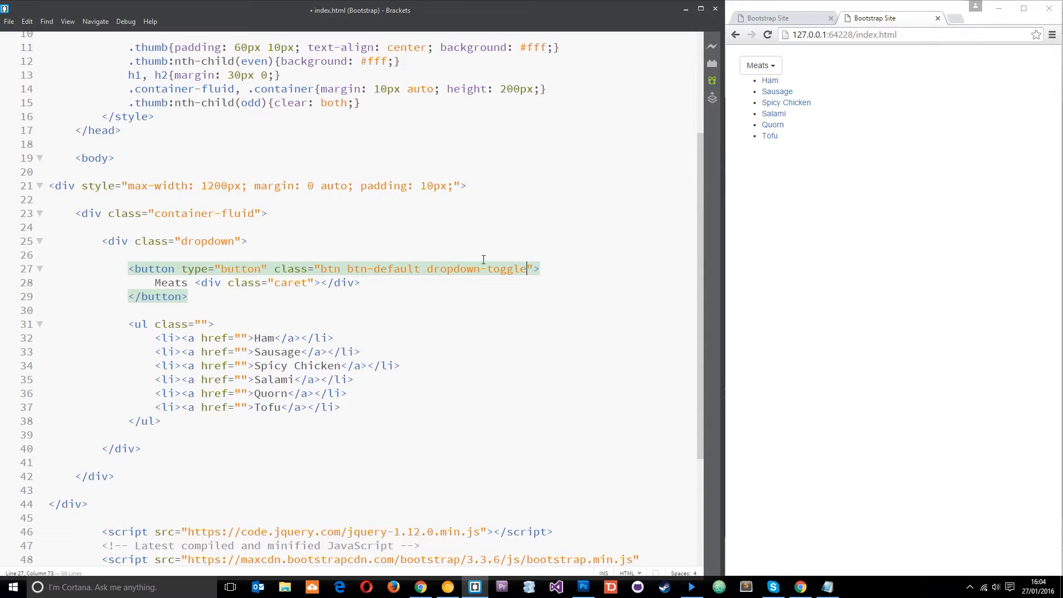
mouse_move(203, 323)
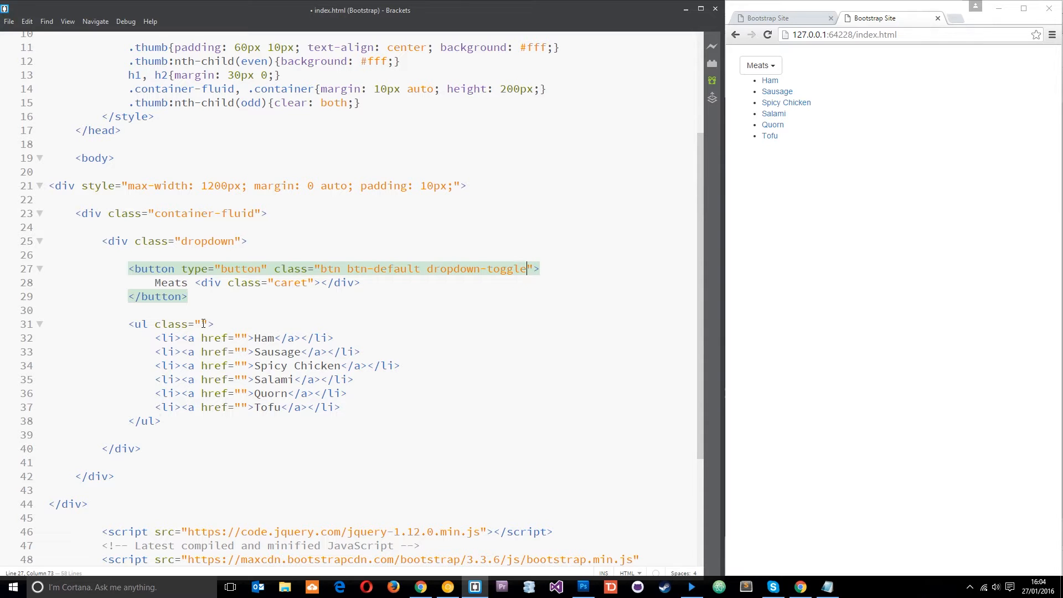
type("dropdown-menu")
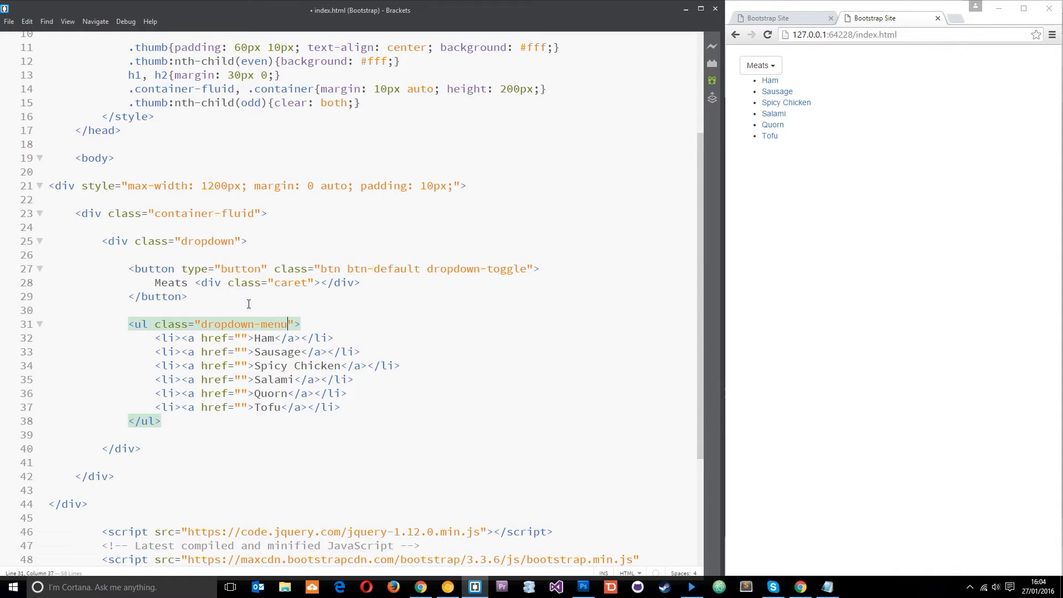
left_click(197, 296)
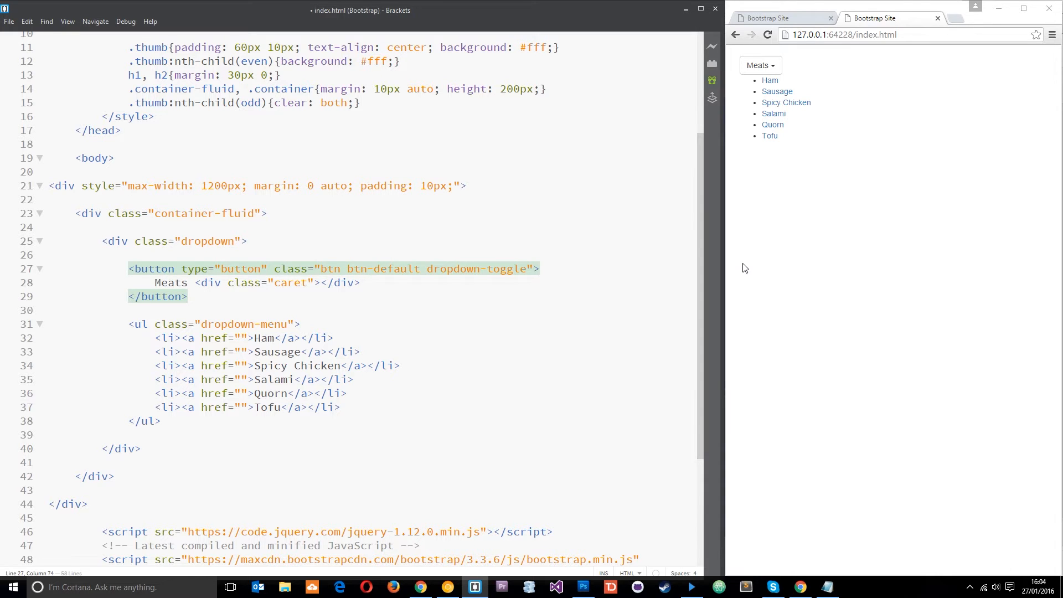
Add data-toggle="dropdown" to the Meats button's opening tag
type("data-")
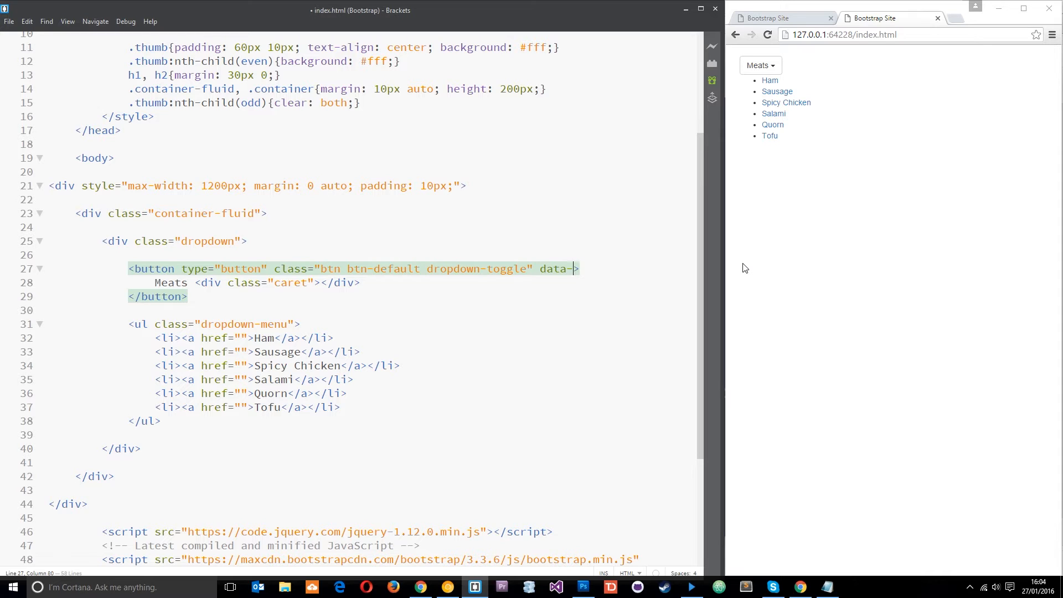
key("backspace")
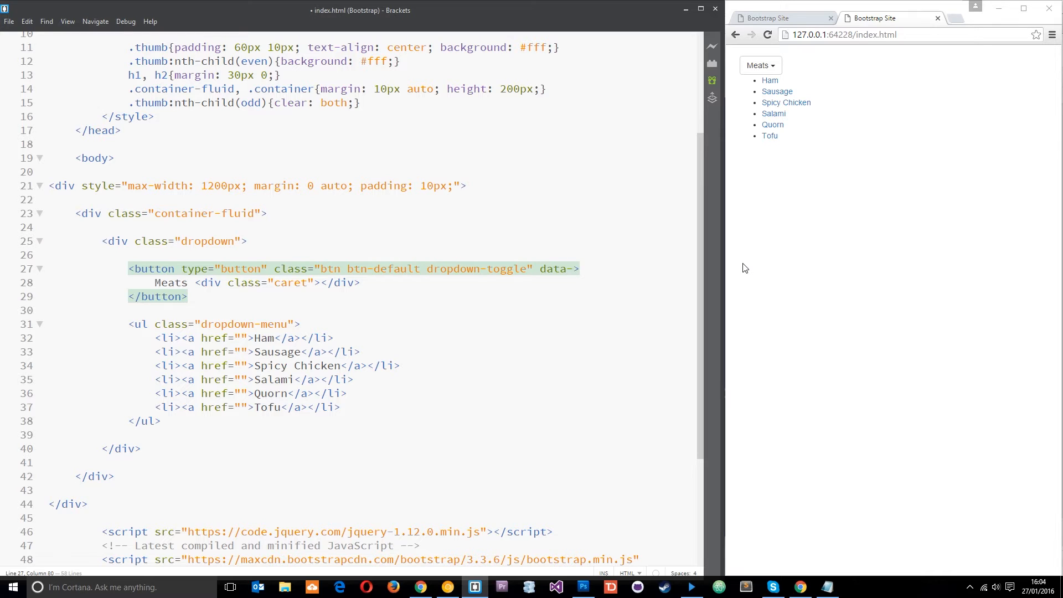
type("t")
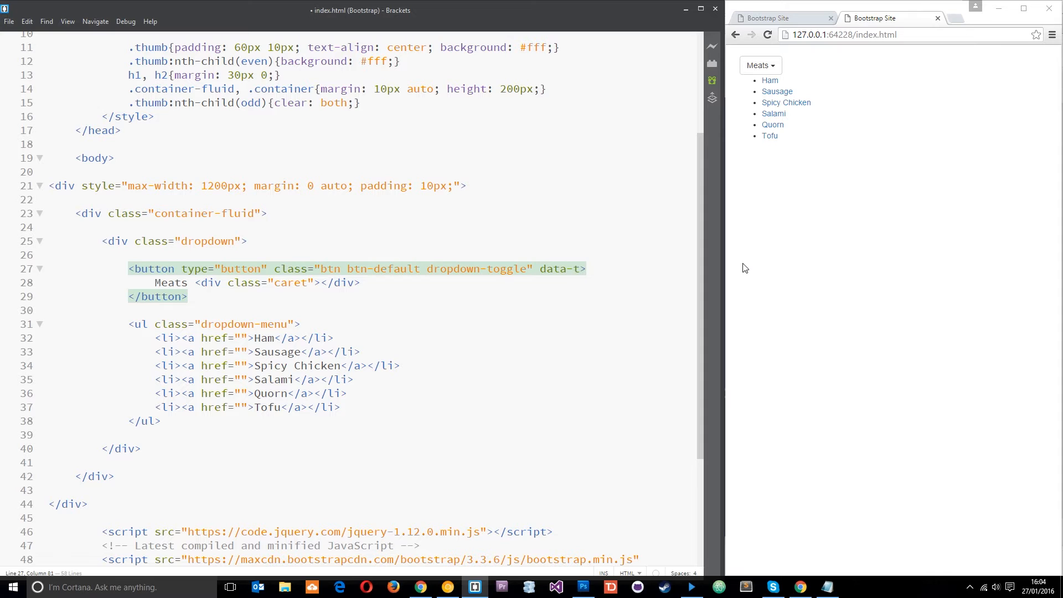
type("oggle>")
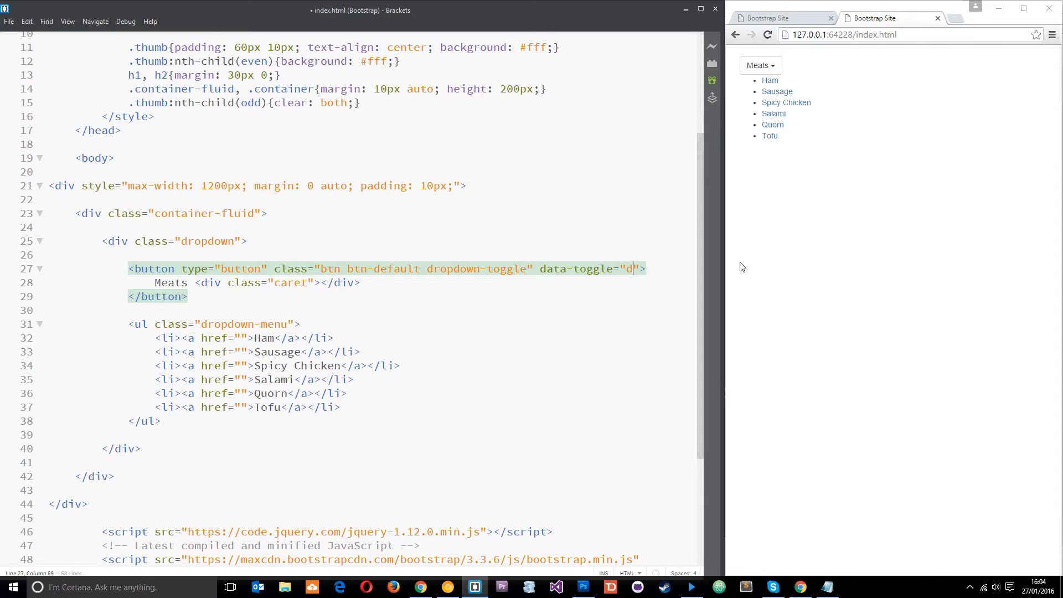
type("ropdown")
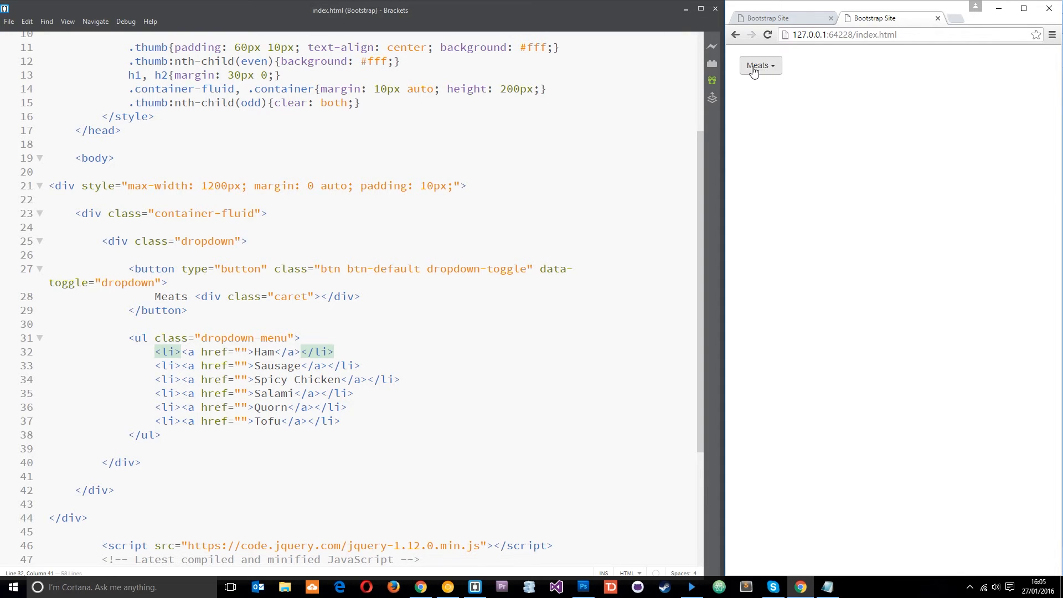
left_click(759, 65)
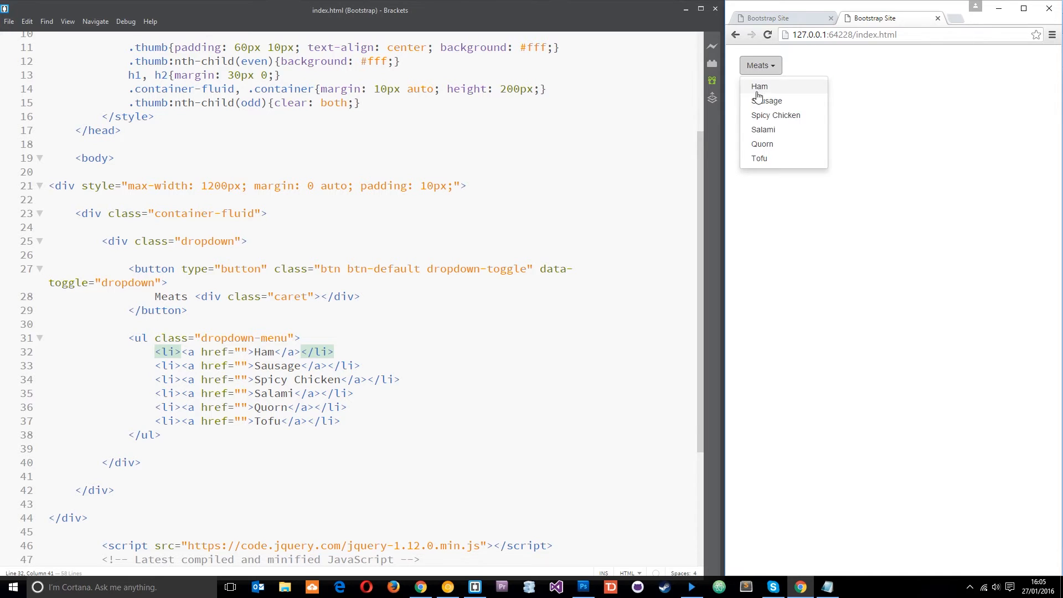
mouse_move(776, 115)
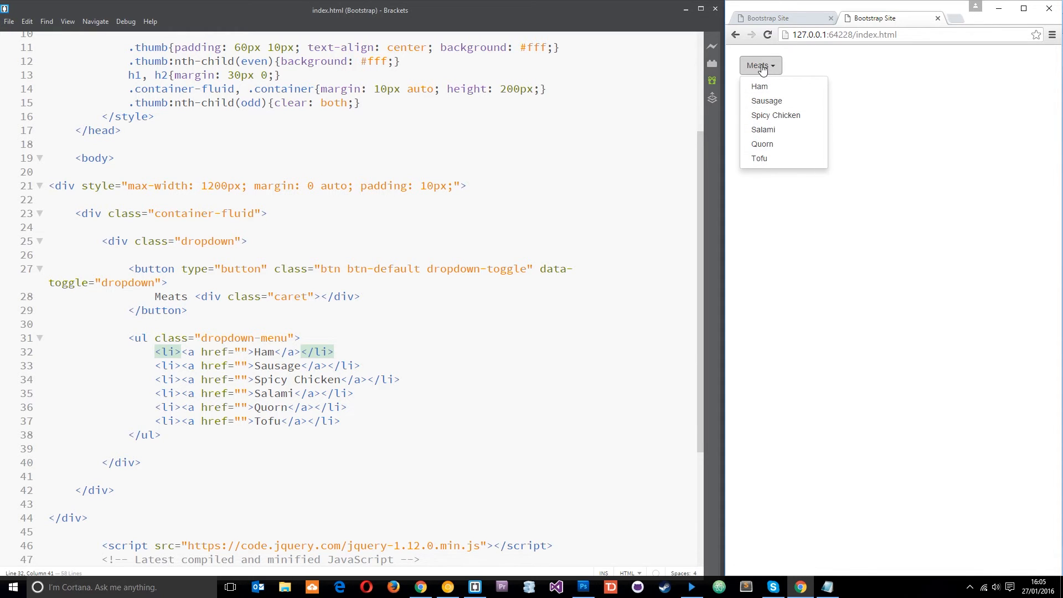
left_click(759, 65)
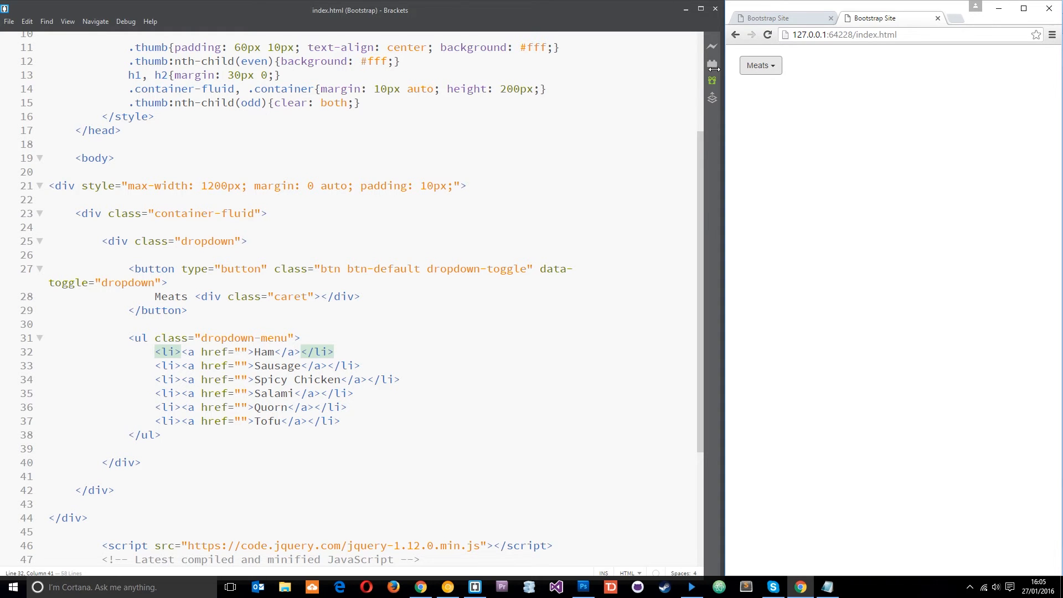
left_click(759, 66)
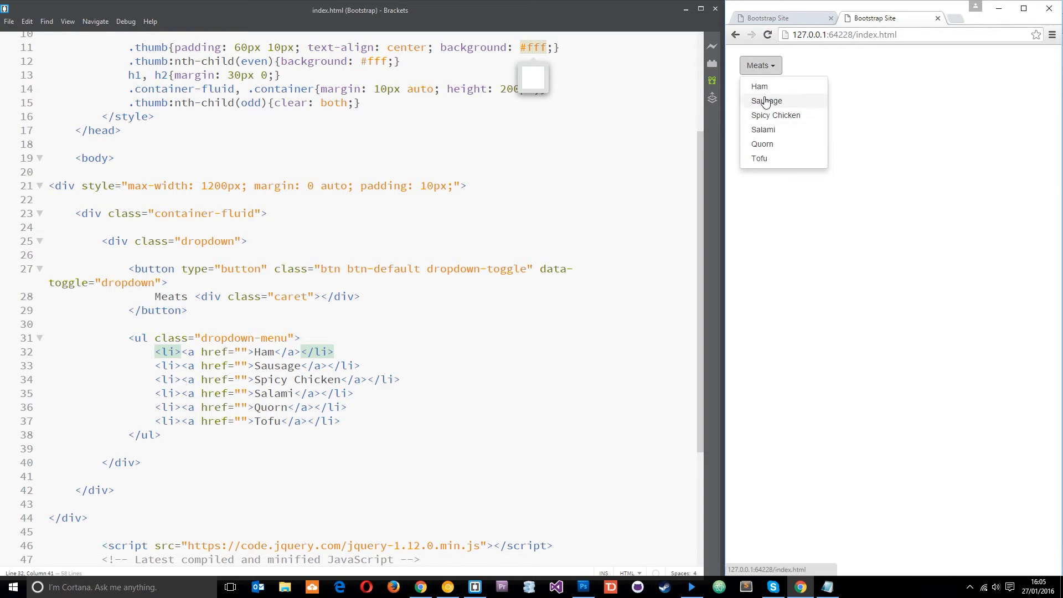
mouse_move(762, 91)
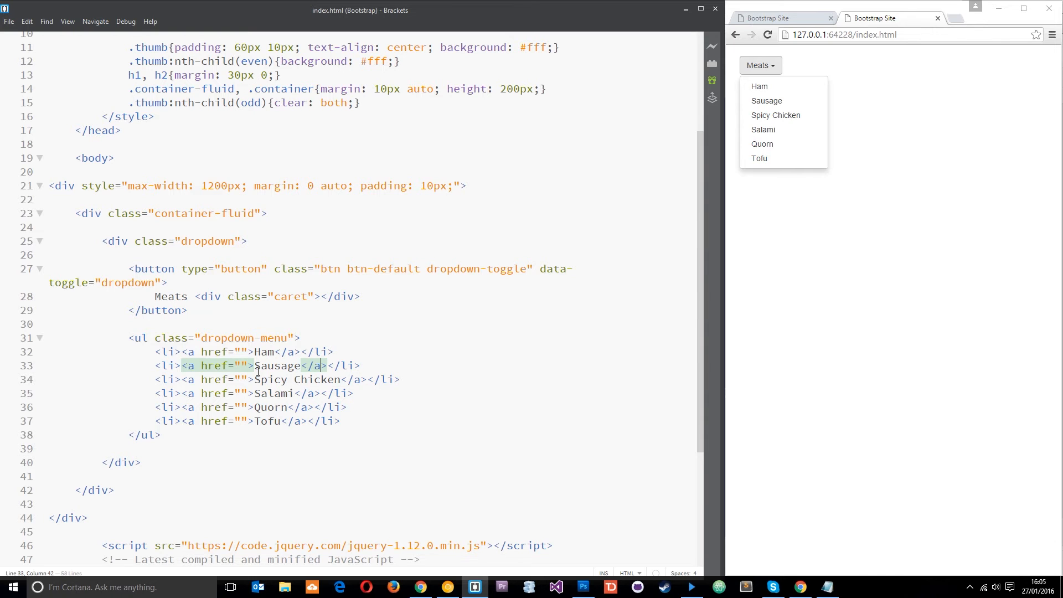
mouse_move(348, 328)
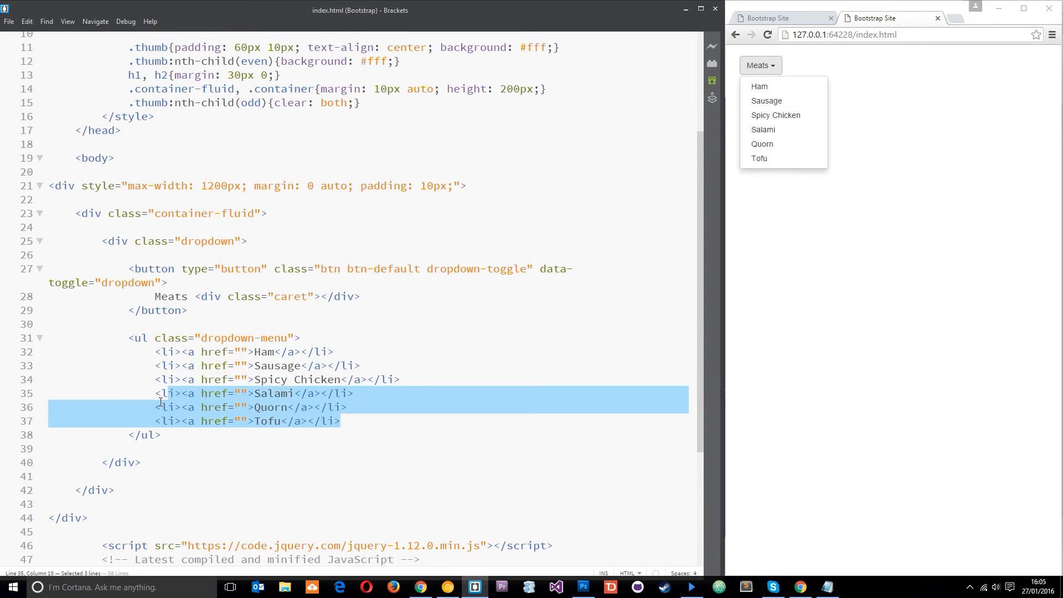
left_click(372, 393)
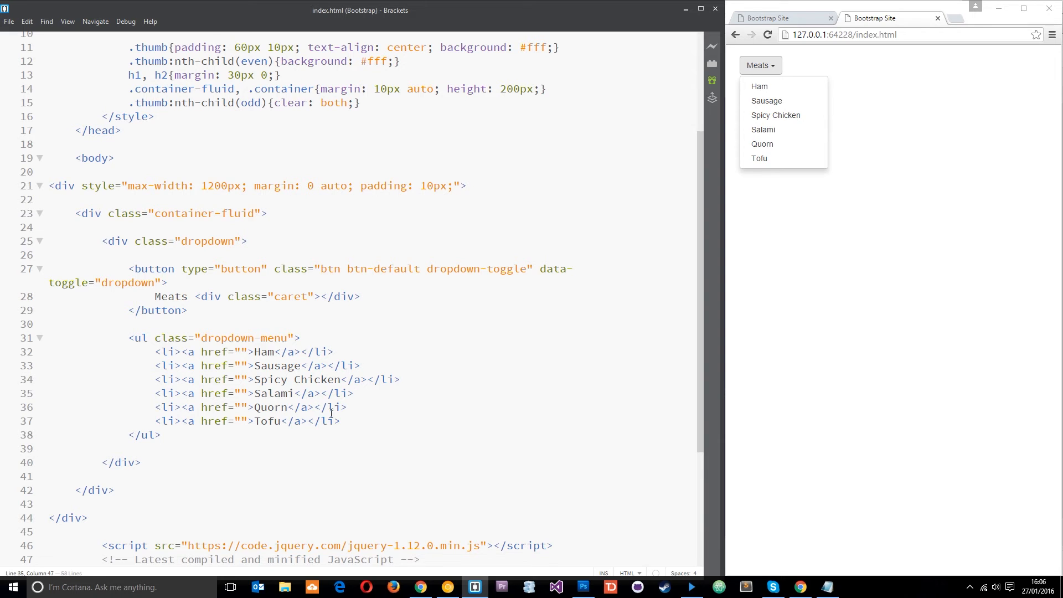
left_click(346, 393)
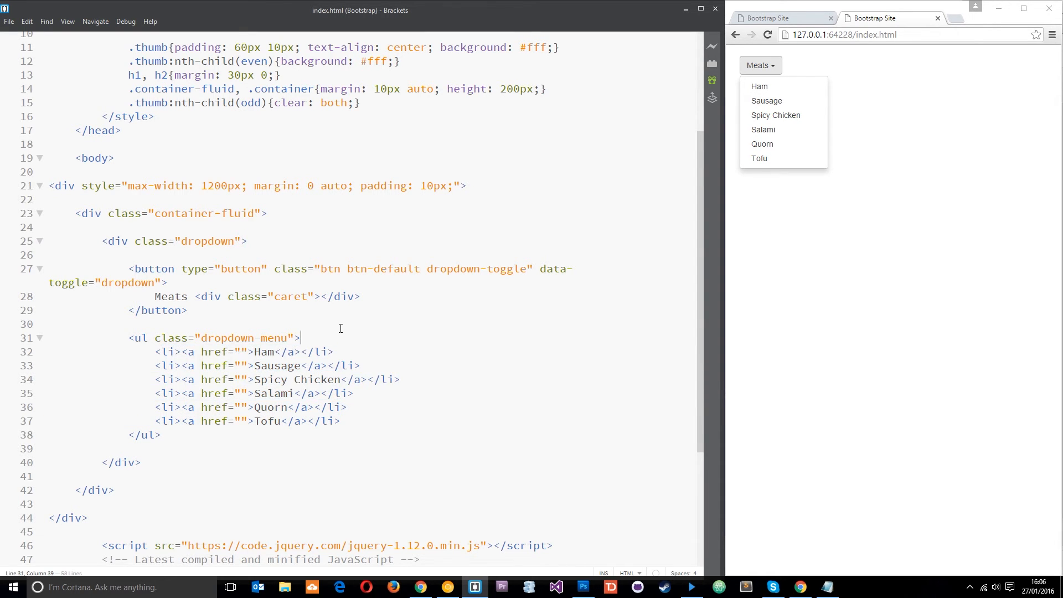
Insert a <li class="dropdown-header">Meaty</li> item above Ham
type("<li ></li>")
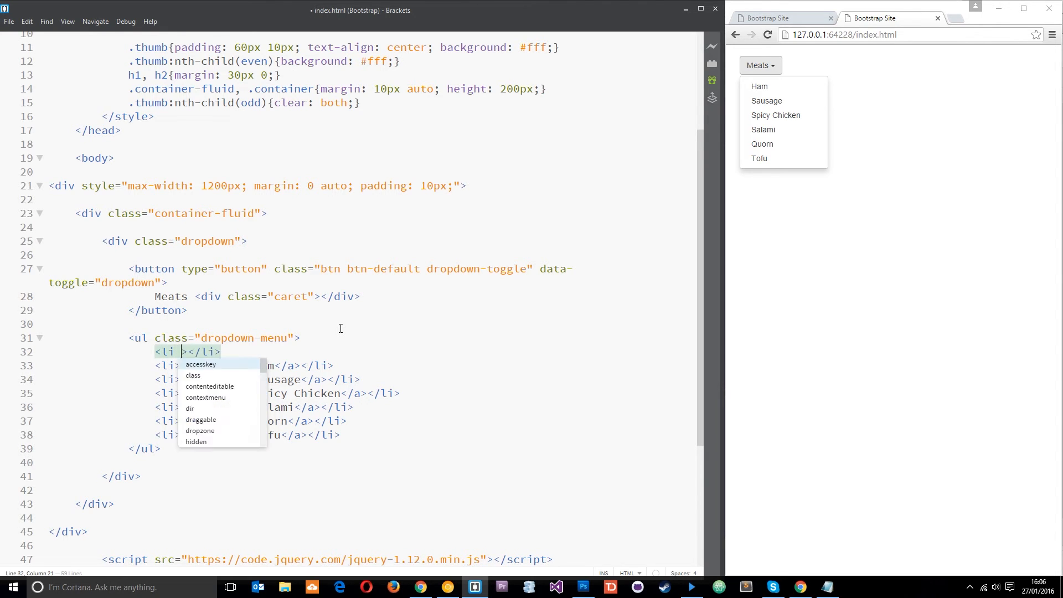
type("class=\"\"")
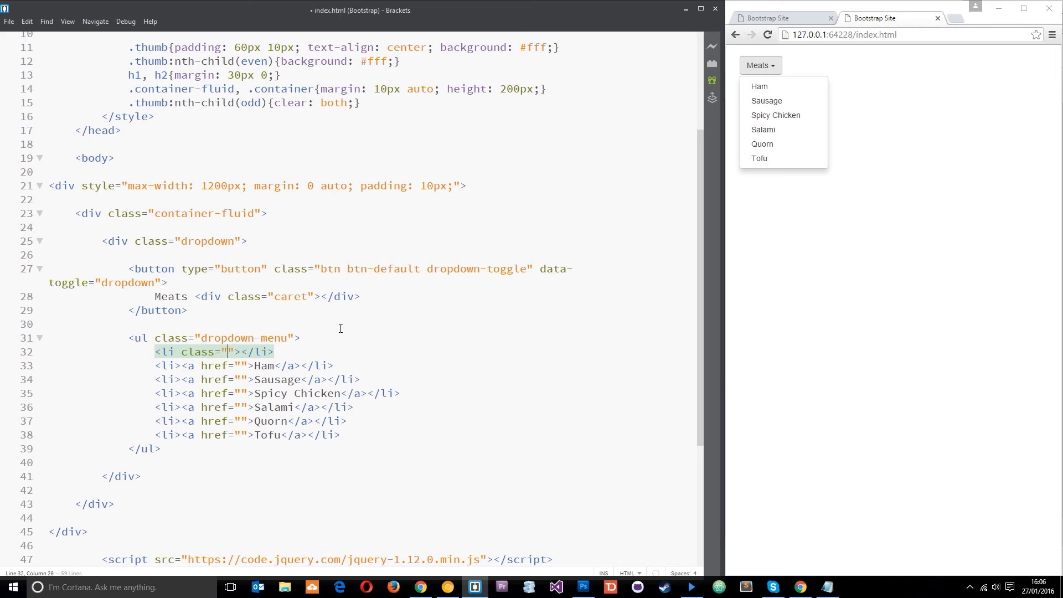
type("dropdown-")
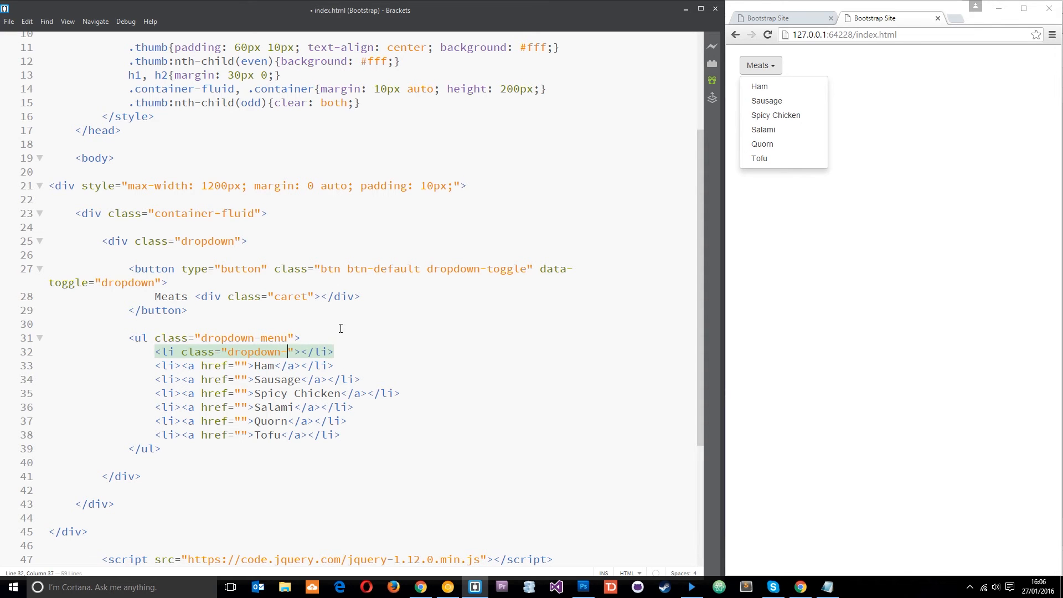
type("header")
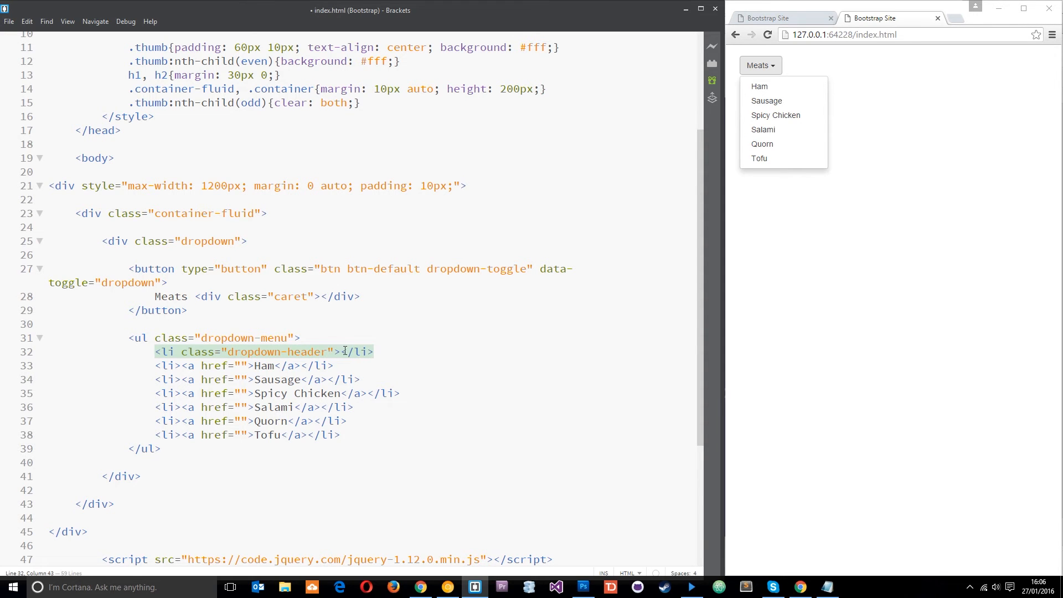
type("Meaty")
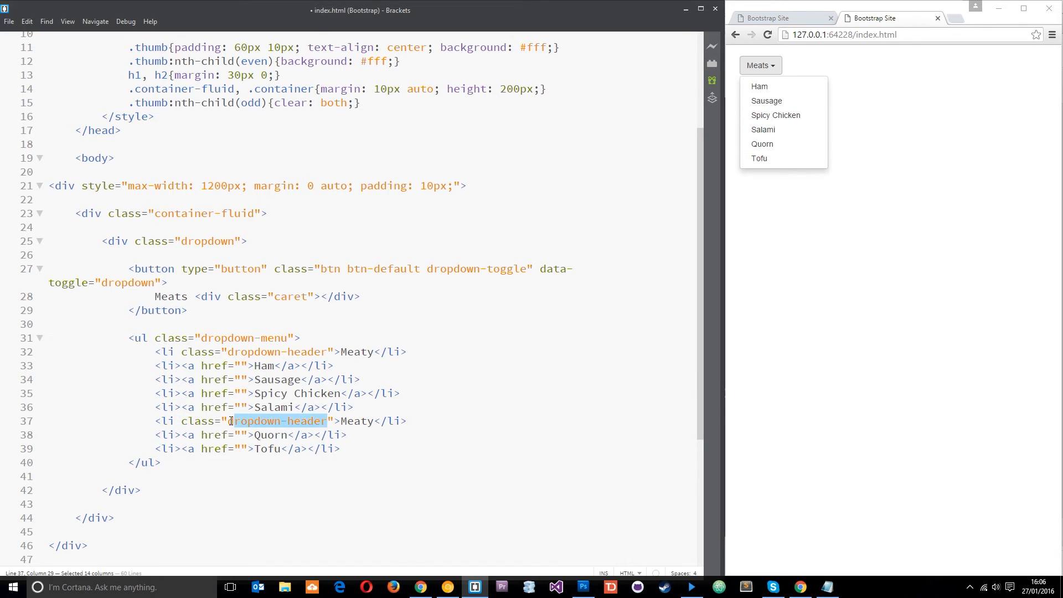
Change the copied header above Quorn to 'Veggie' and save the file
double_click(357, 421)
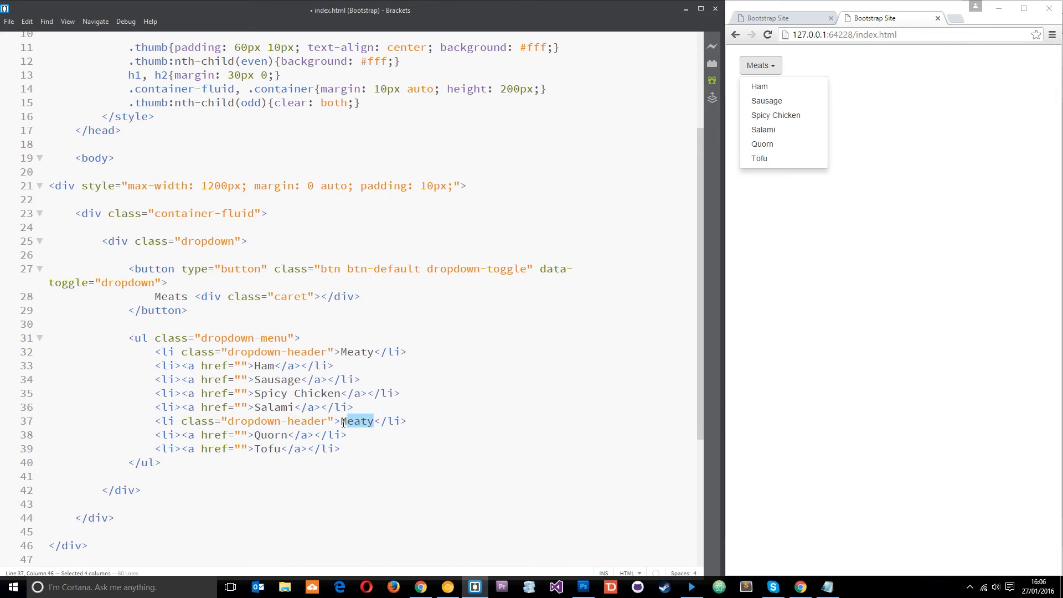
type("Veg")
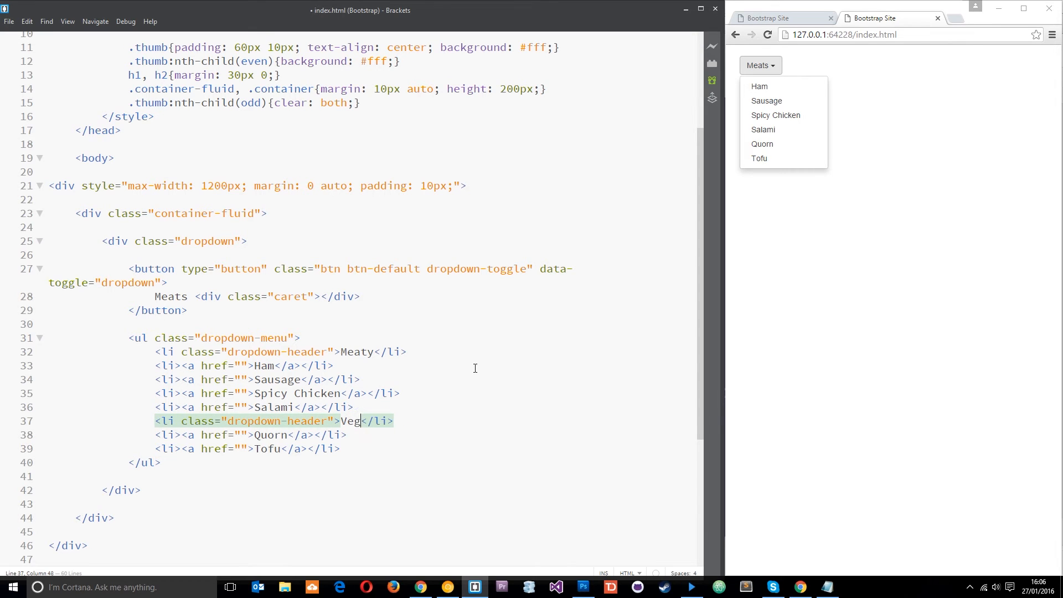
type("gie")
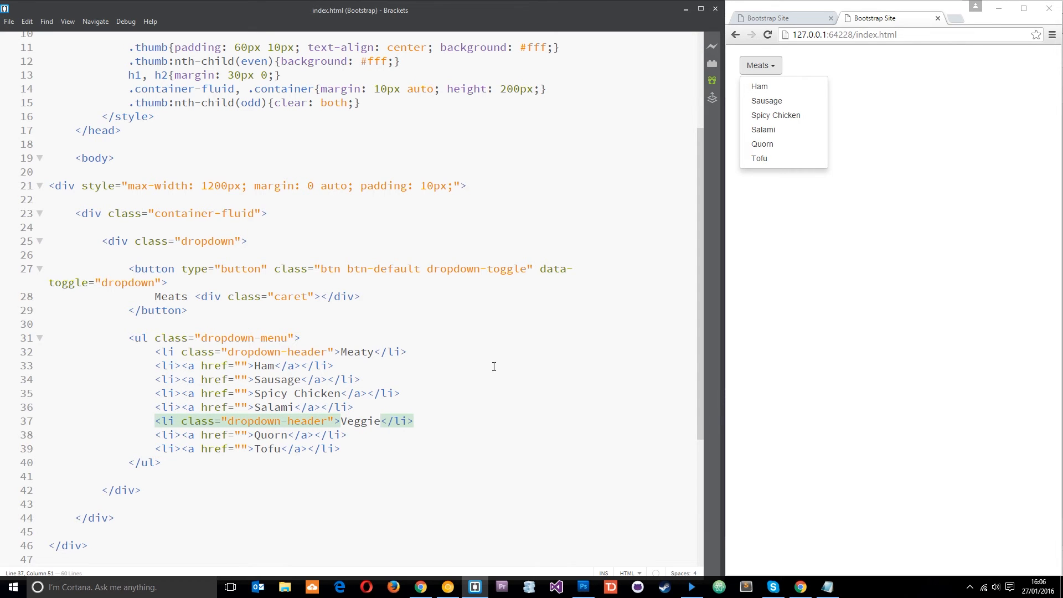
left_click(767, 34)
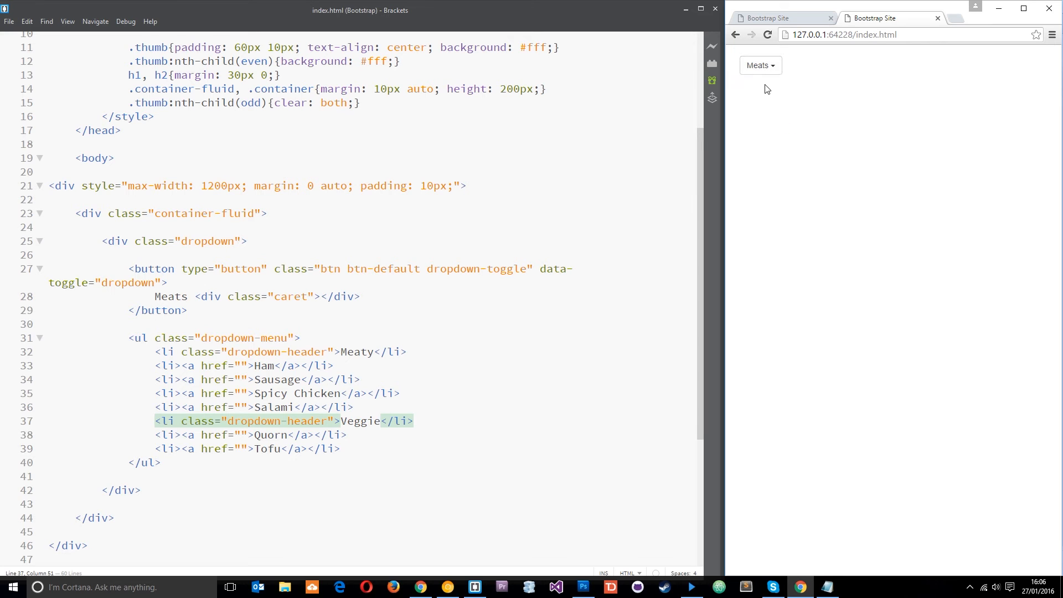
Open the preview's Meats dropdown to check the Meaty and Veggie headers
left_click(759, 66)
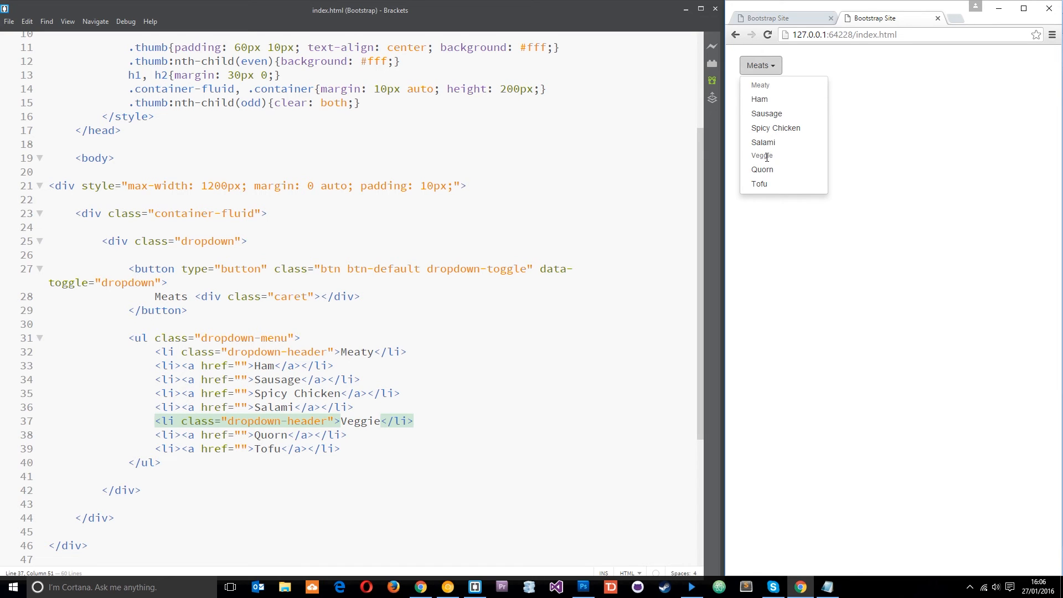
mouse_move(907, 132)
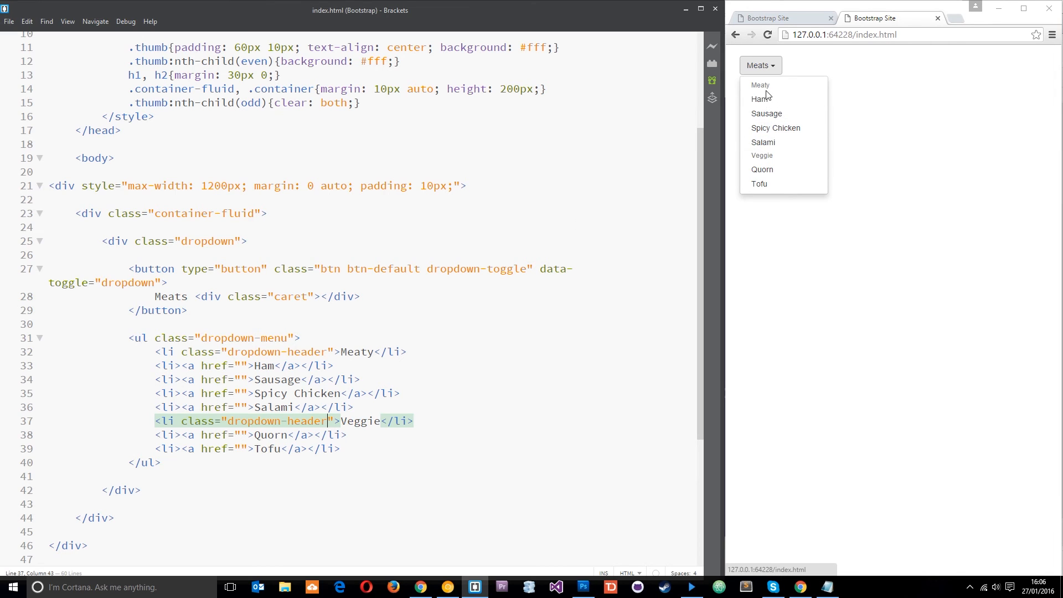
mouse_move(766, 113)
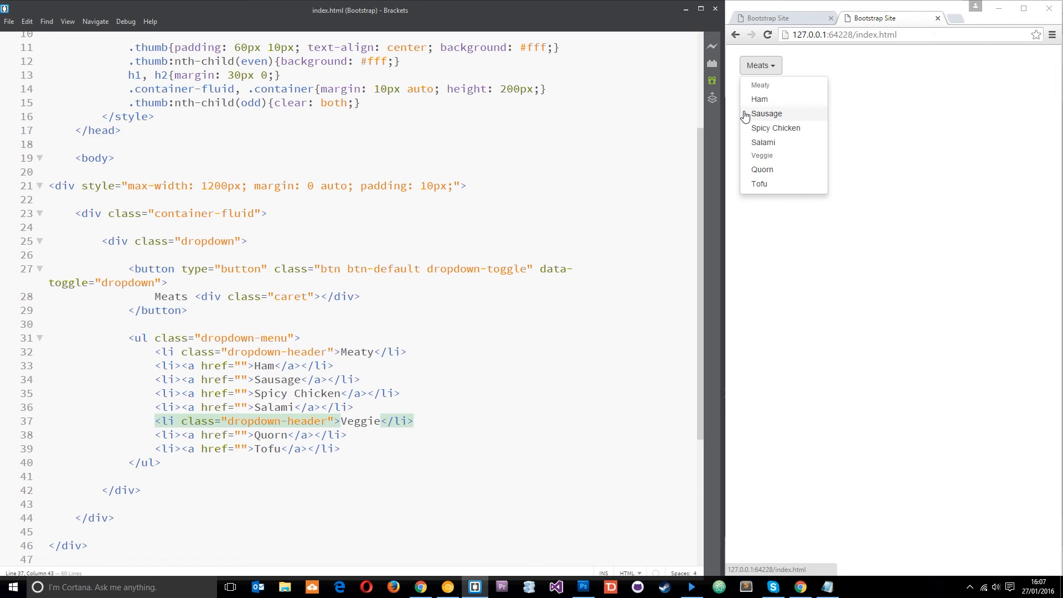
left_click(328, 421)
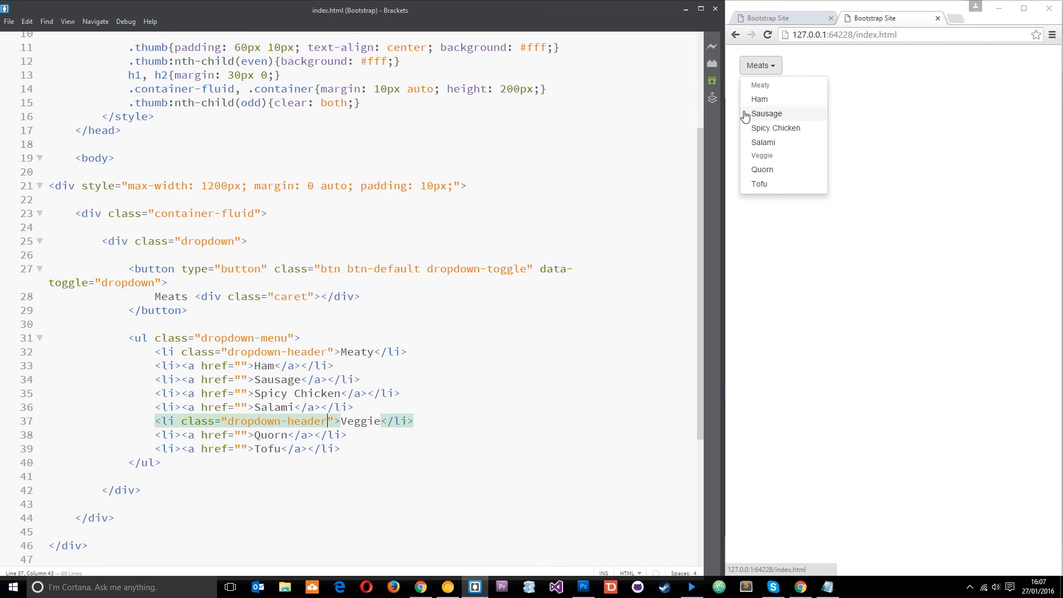
mouse_move(573, 222)
type(" class=\"")
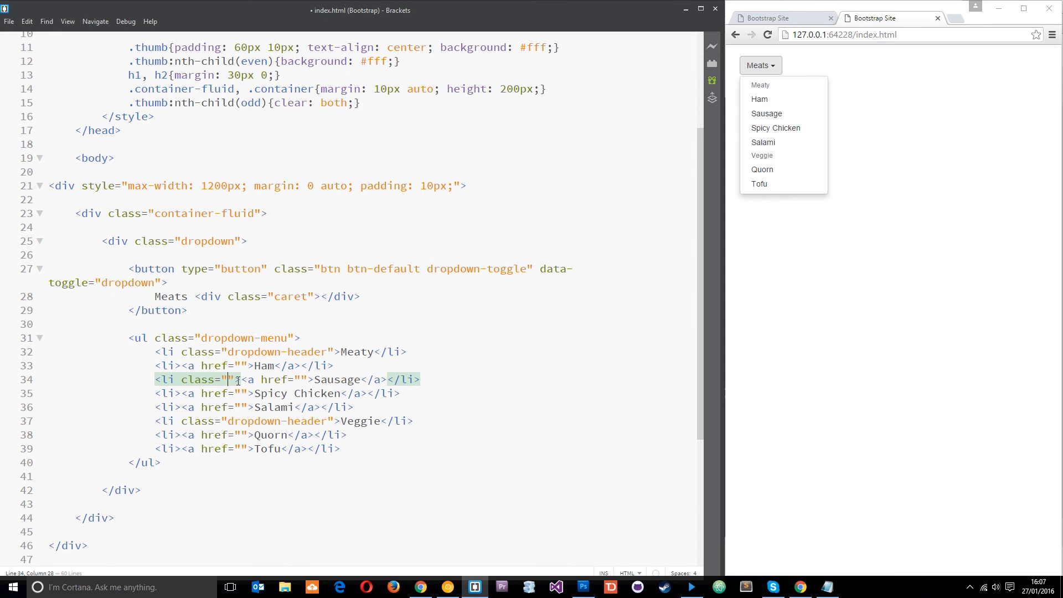
Give the Sausage list item class="disabled"
type("disab")
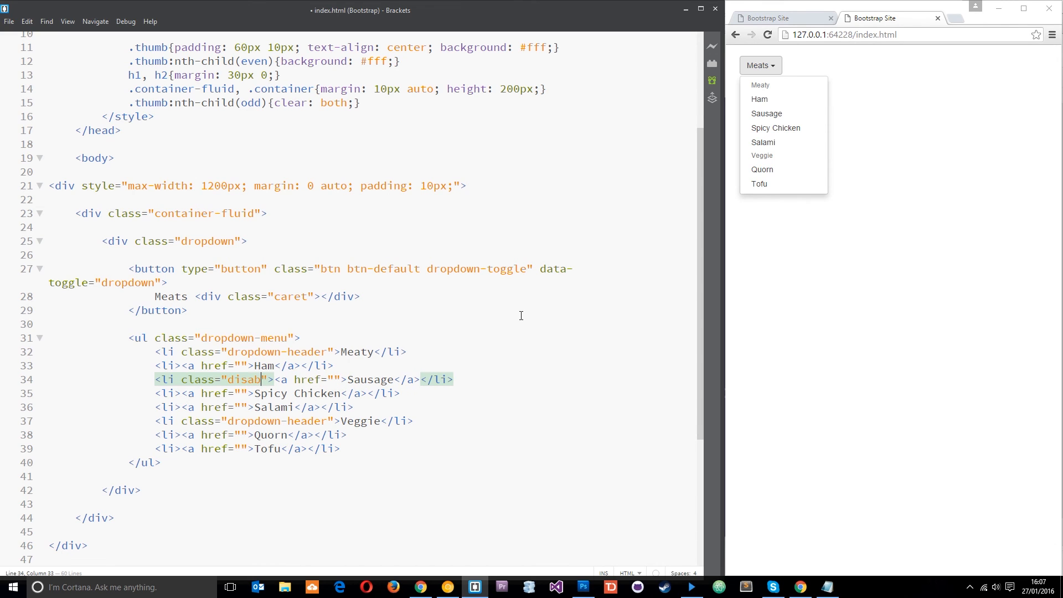
type("led")
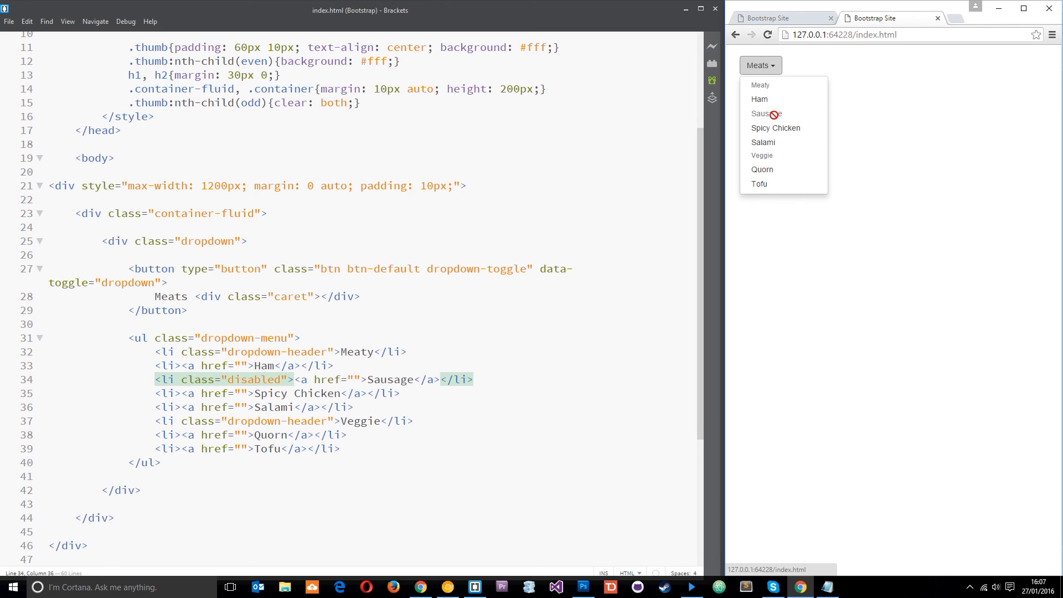
mouse_move(789, 128)
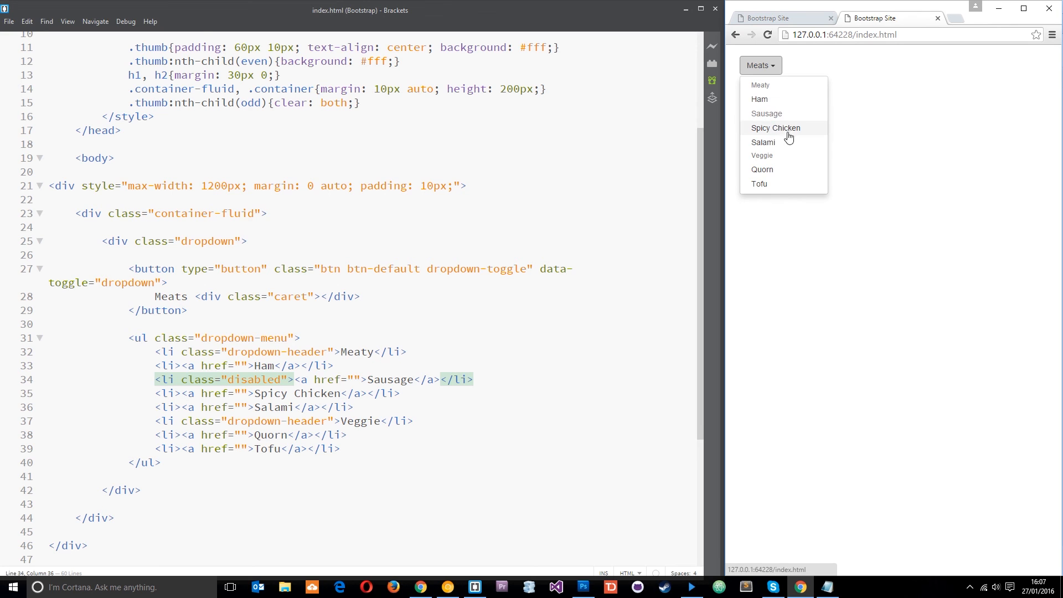
mouse_move(769, 113)
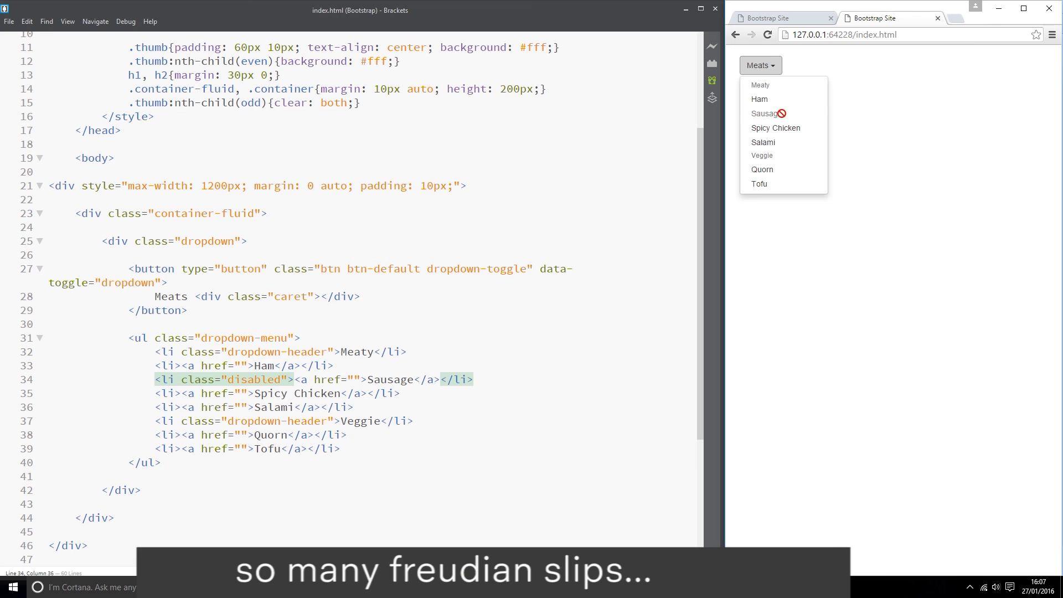
Reopen the preview's Meats dropdown and confirm Sausage is greyed out and unclickable
left_click(760, 65)
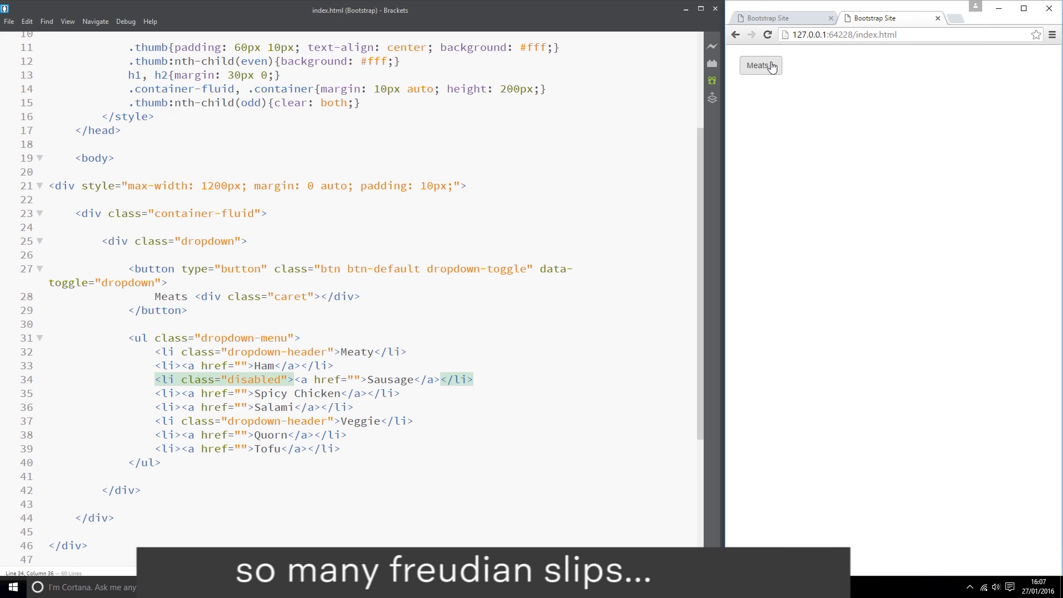
left_click(759, 65)
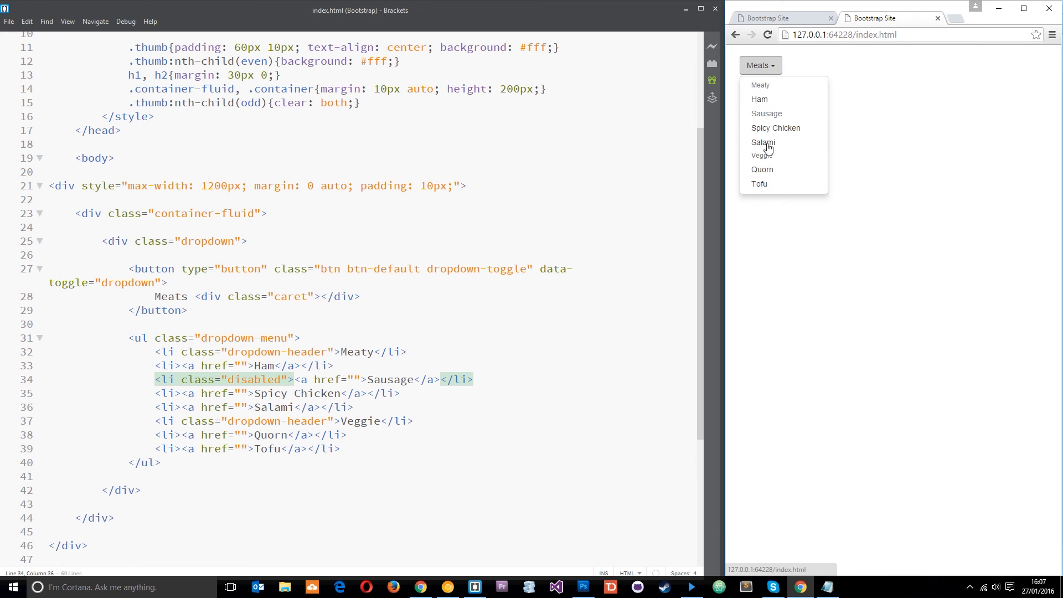